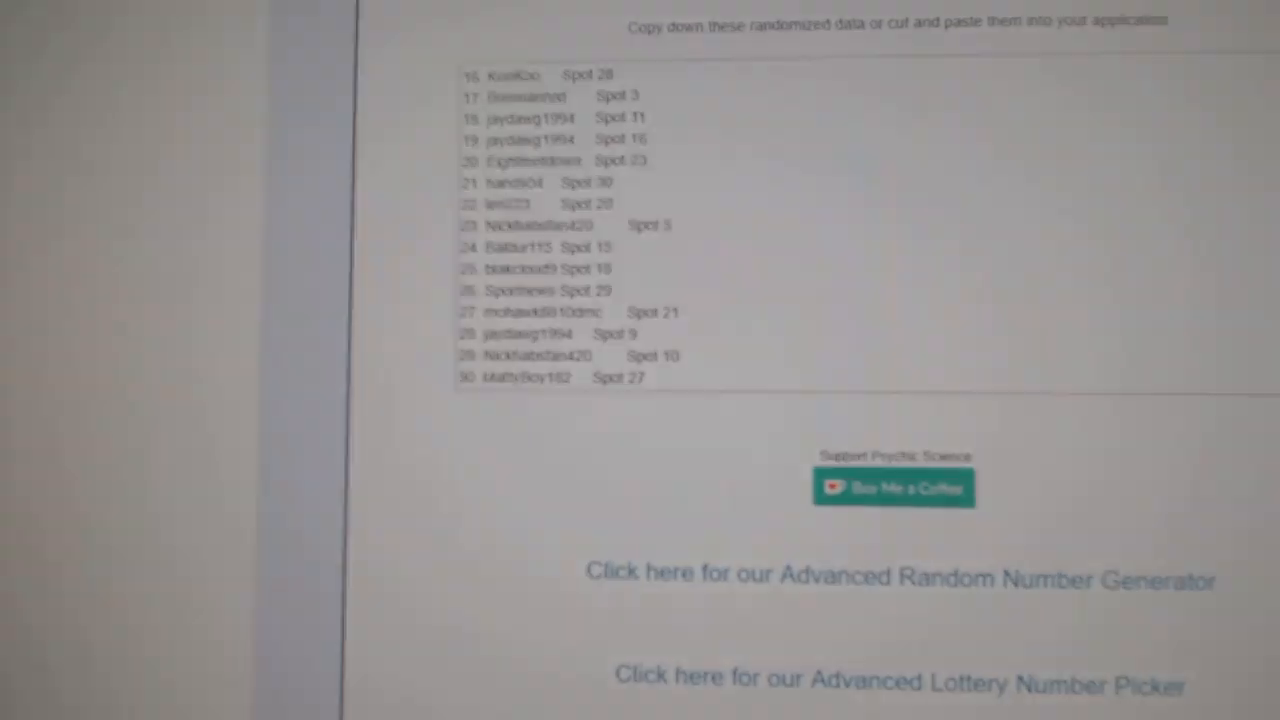
Shuffle the participant list twice with RANDOMIZE to get a fresh random order.
click(880, 124)
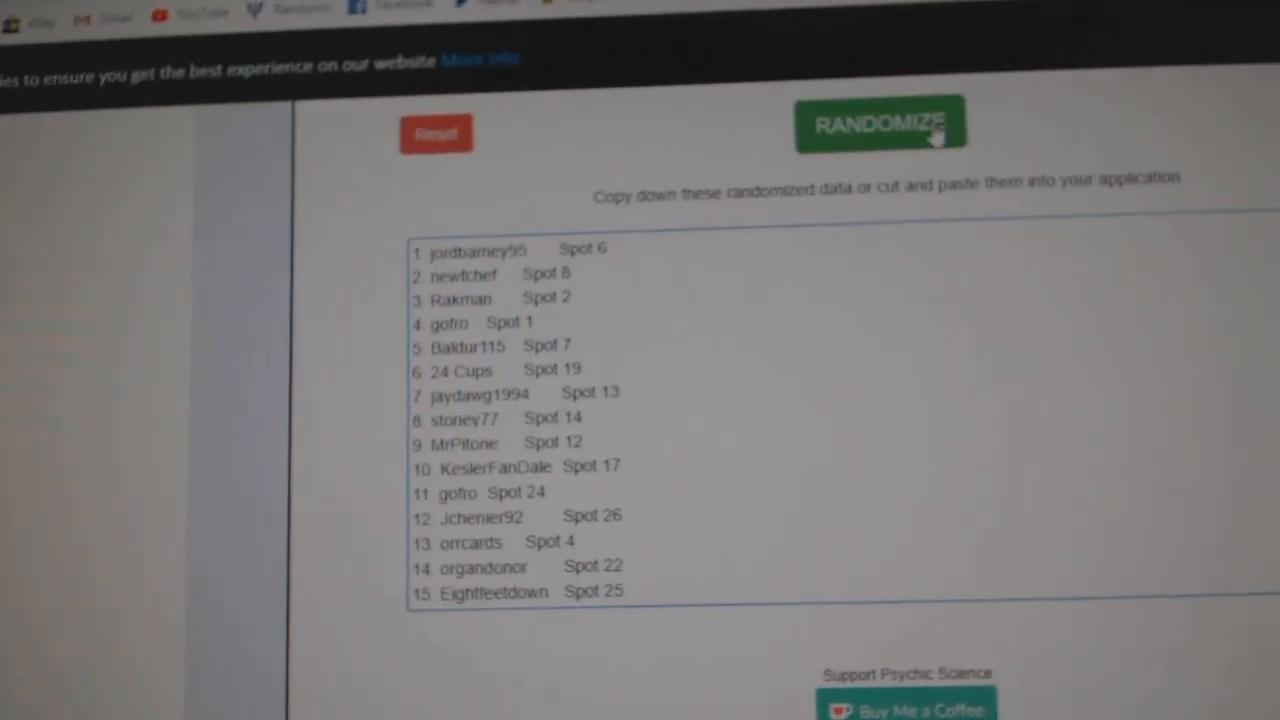
click(880, 124)
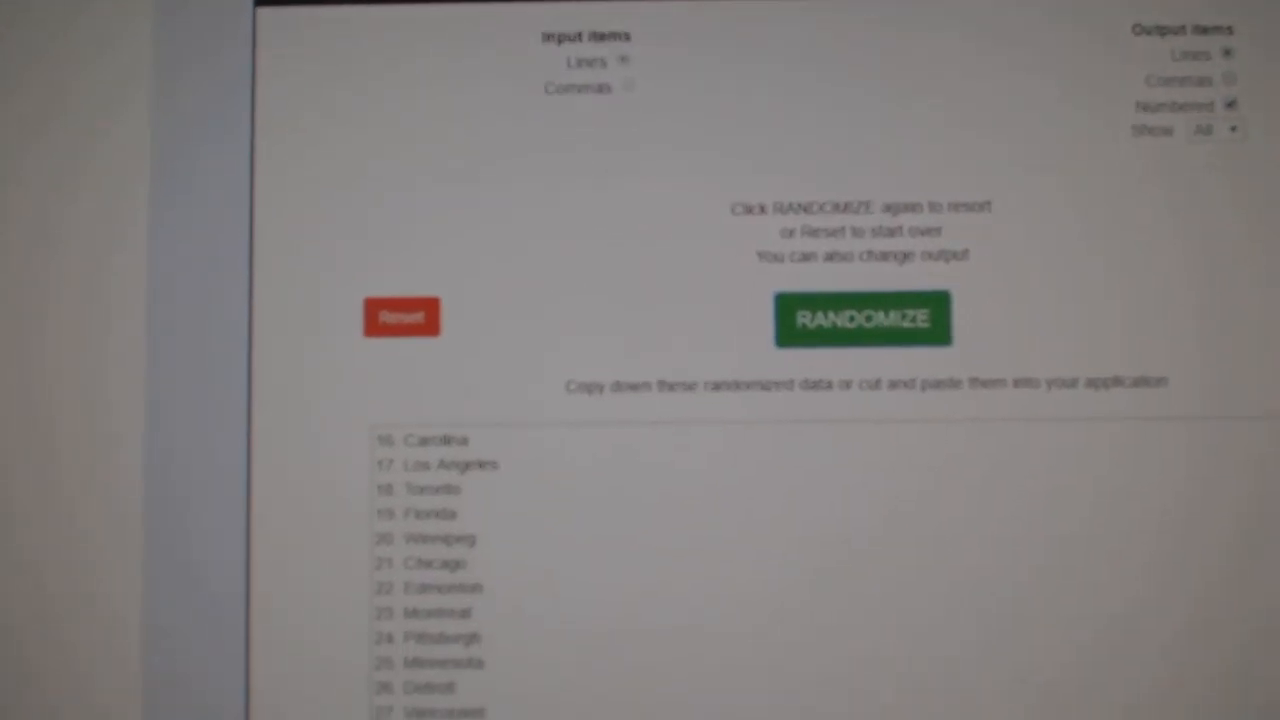
Reshuffle the NHL team city list twice into a new random order.
click(844, 360)
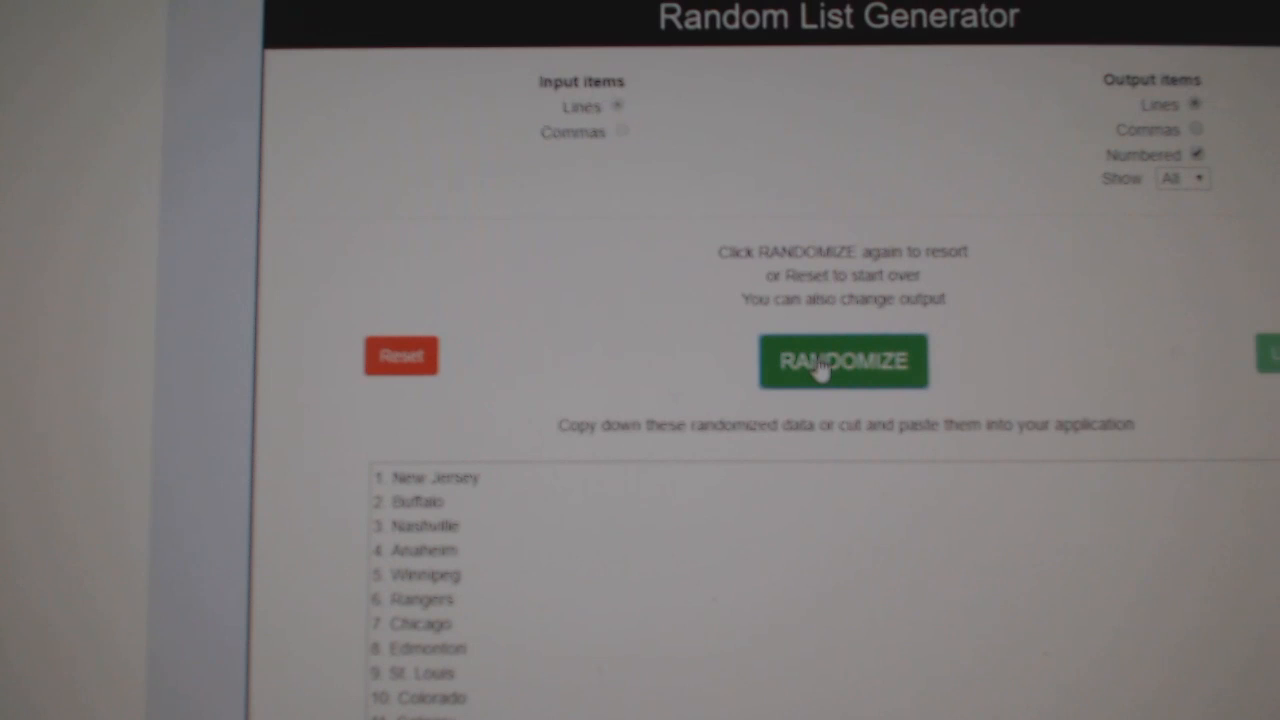
click(844, 360)
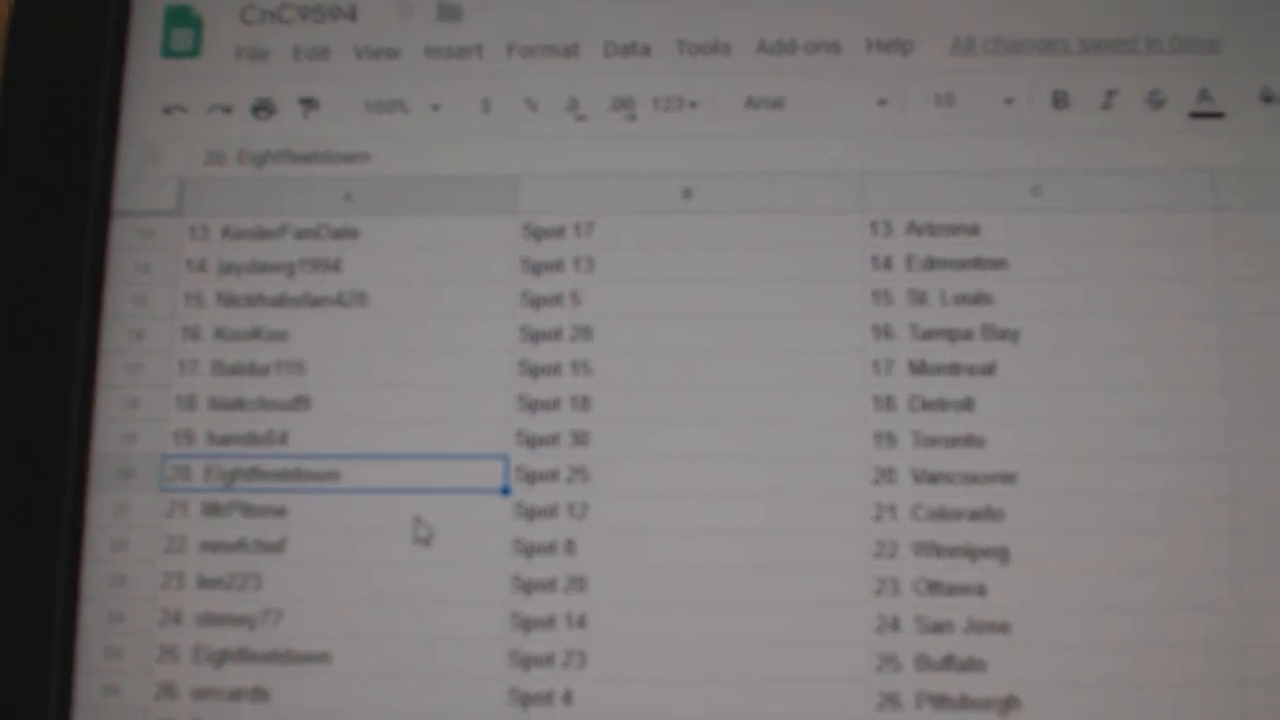
Check participant entries 21 through 29 beside their spot numbers and team cities.
click(330, 504)
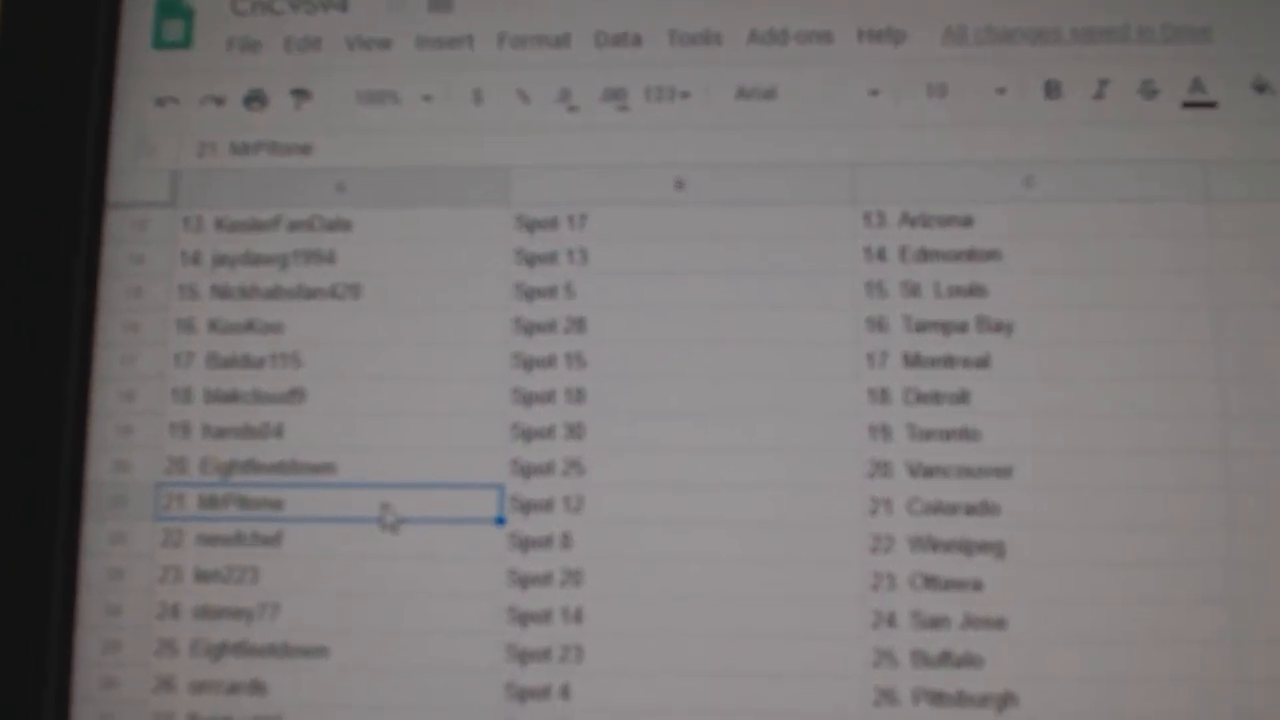
click(280, 536)
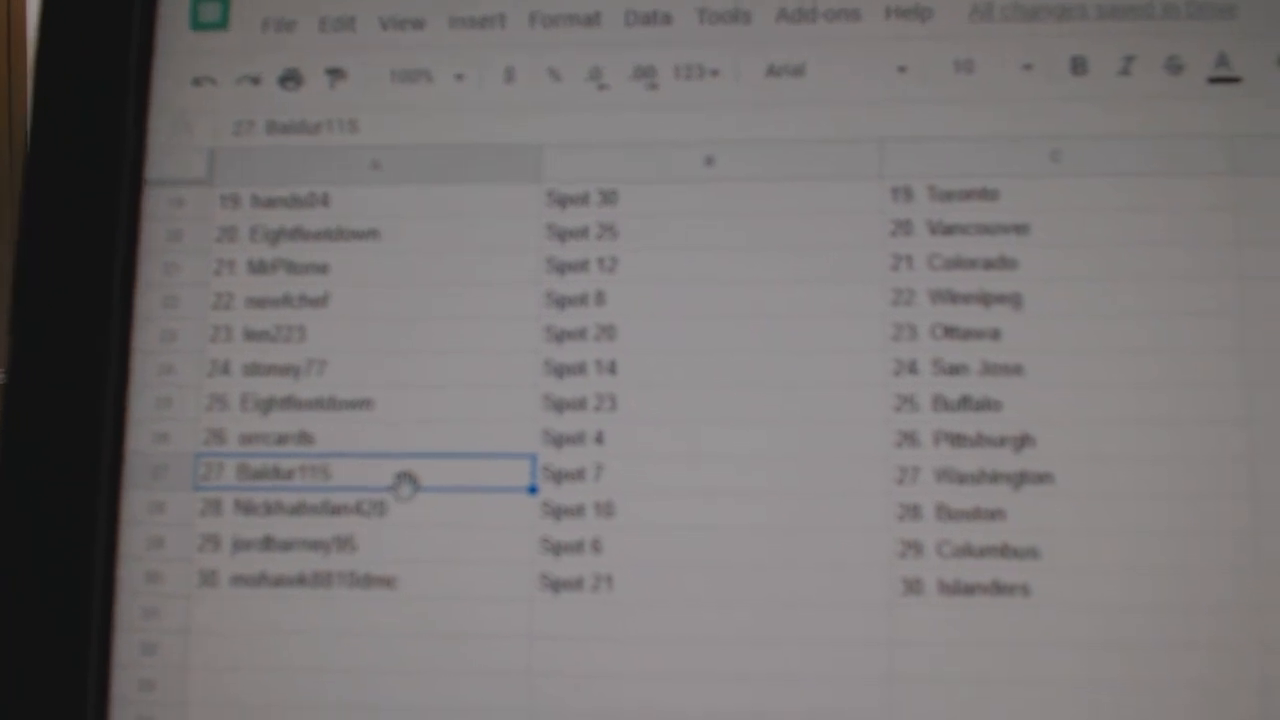
click(300, 556)
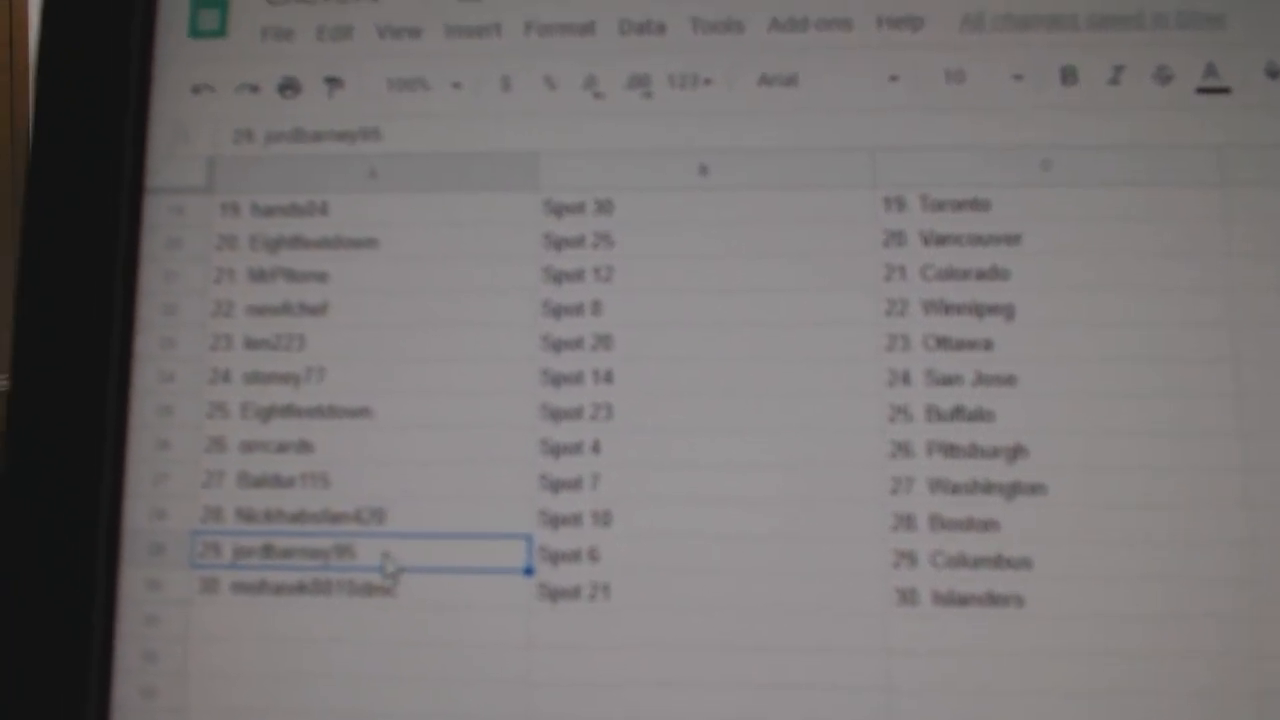